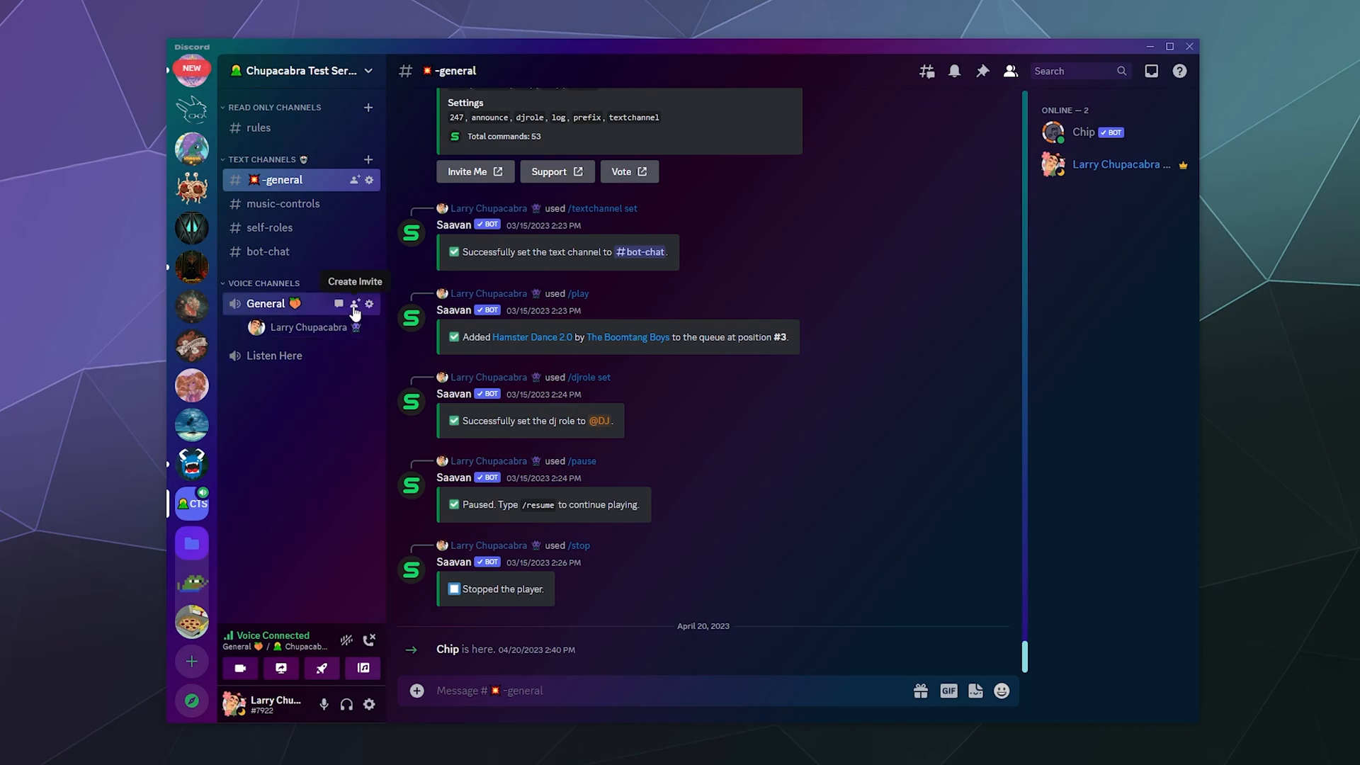
{"action": "mouse_move", "coordinate": [274, 356]}
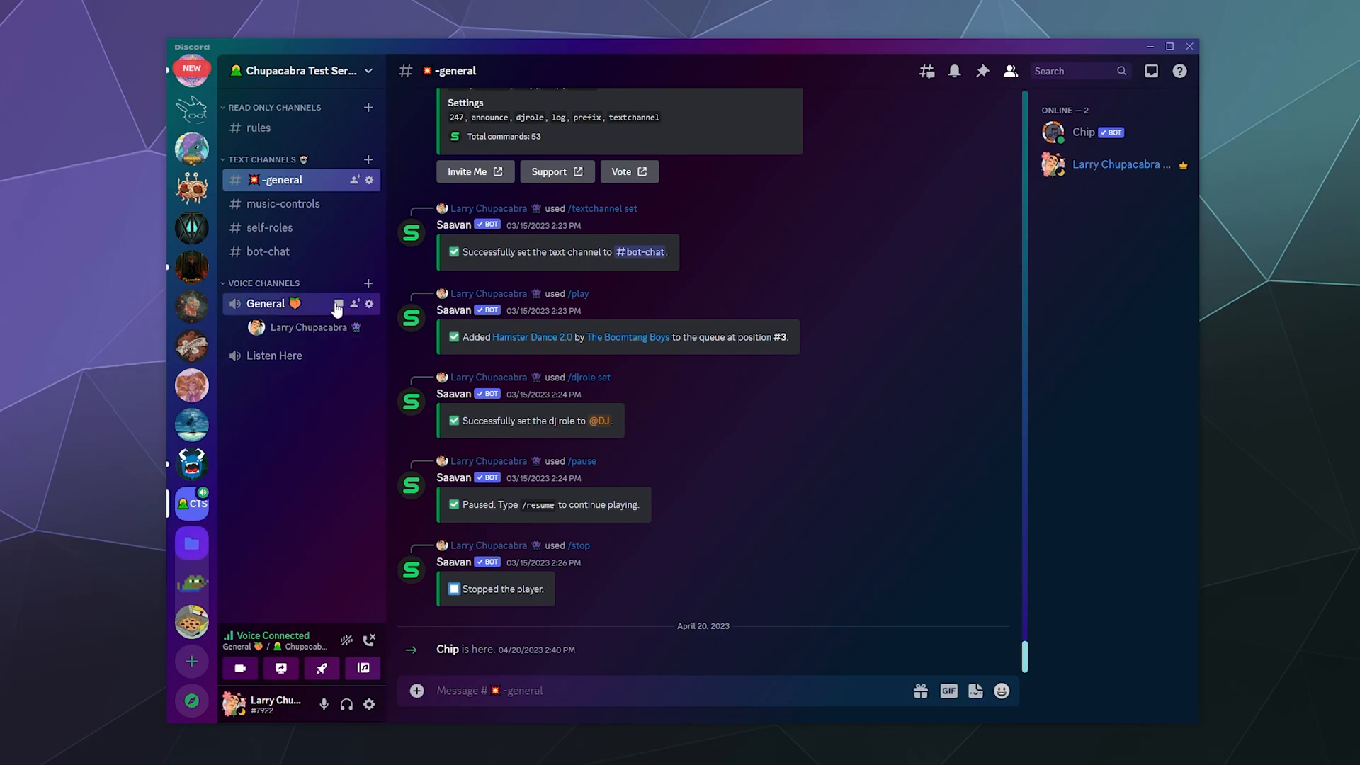
Step: Change the General voice channel's Region Override from US Central to Automatic and save
{"action": "left_click", "coordinate": [368, 303]}
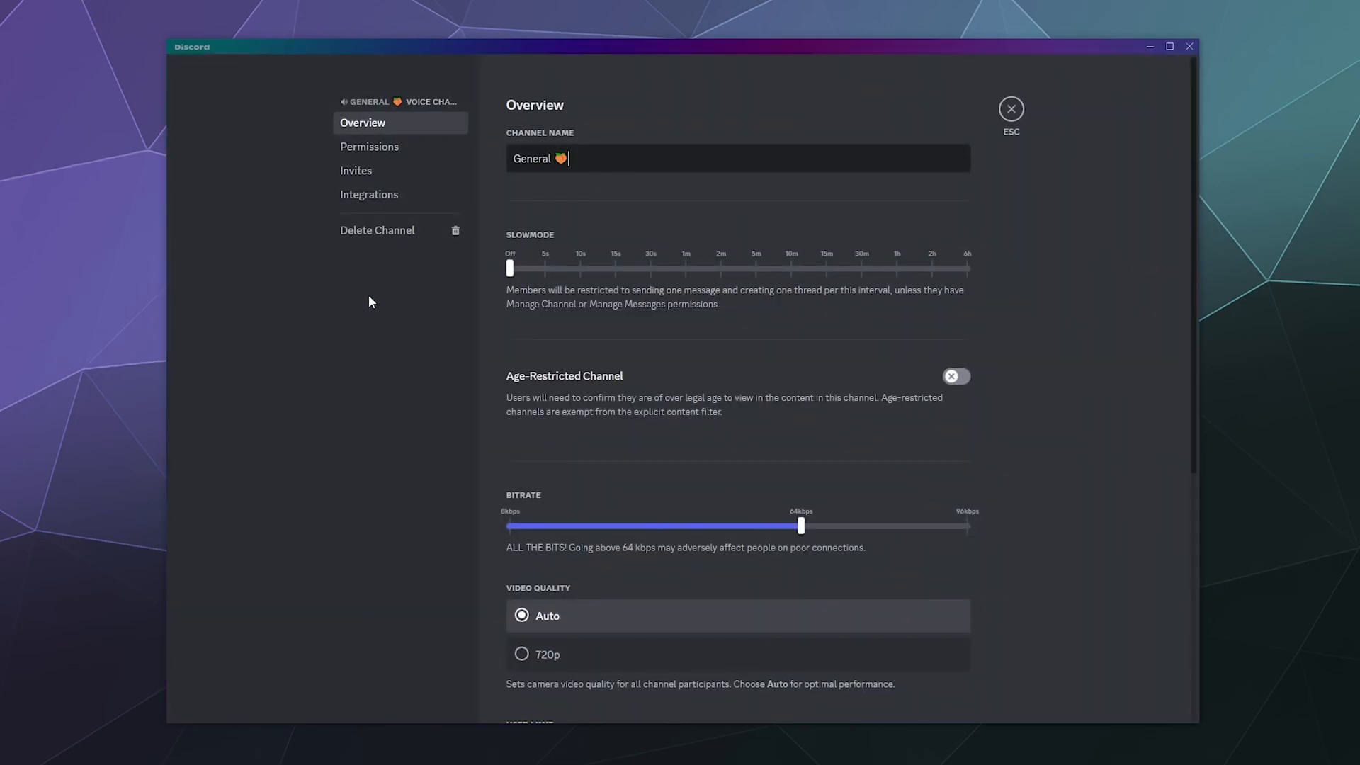
{"action": "scroll", "scroll_direction": "down", "scroll_amount": 3}
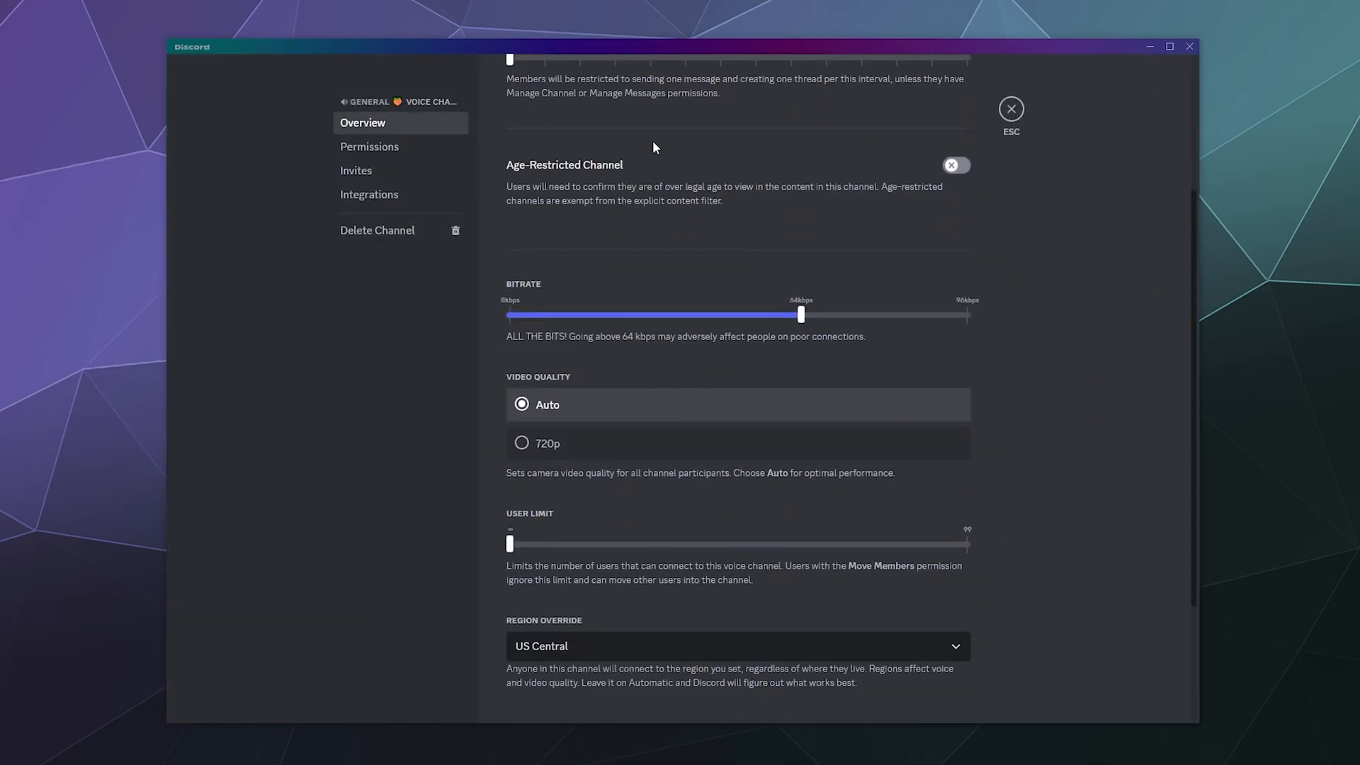
{"action": "scroll", "scroll_direction": "down", "scroll_amount": 3}
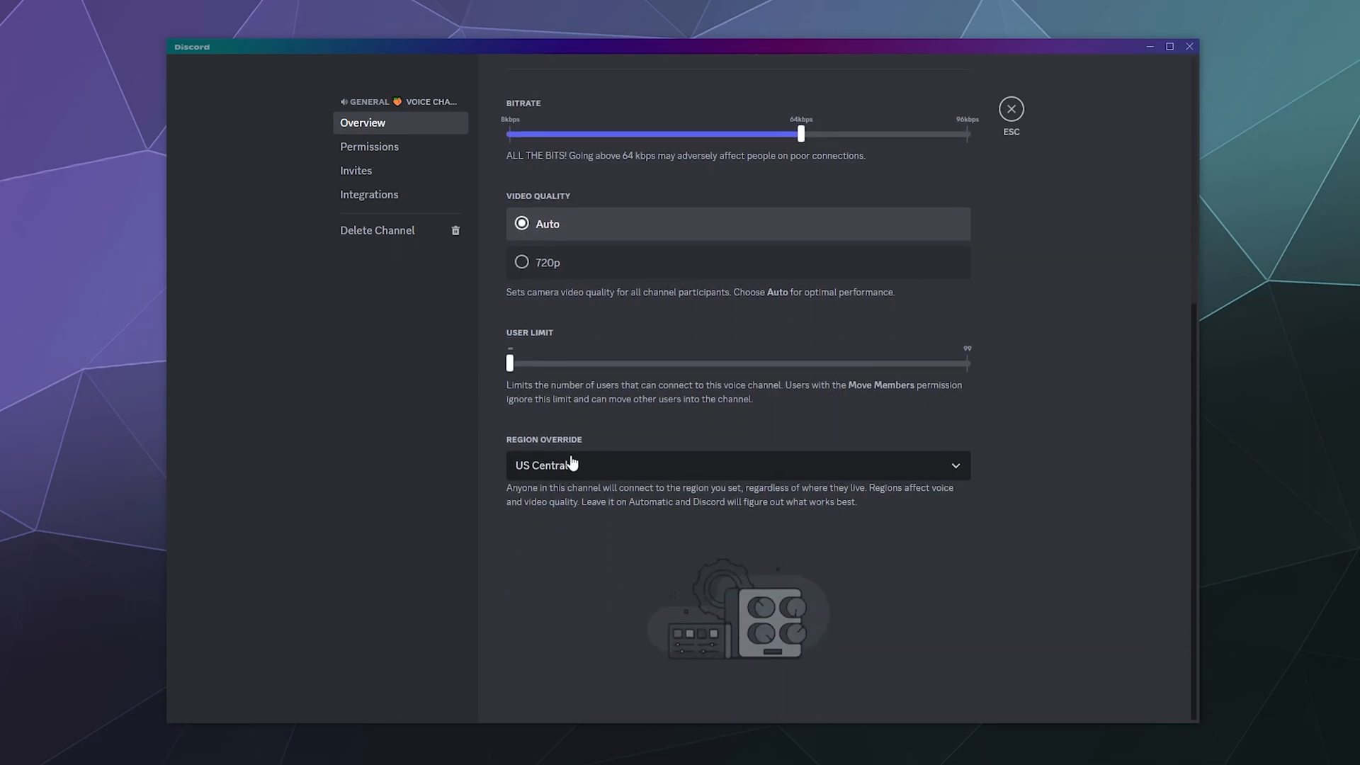
{"action": "left_click", "coordinate": [736, 465]}
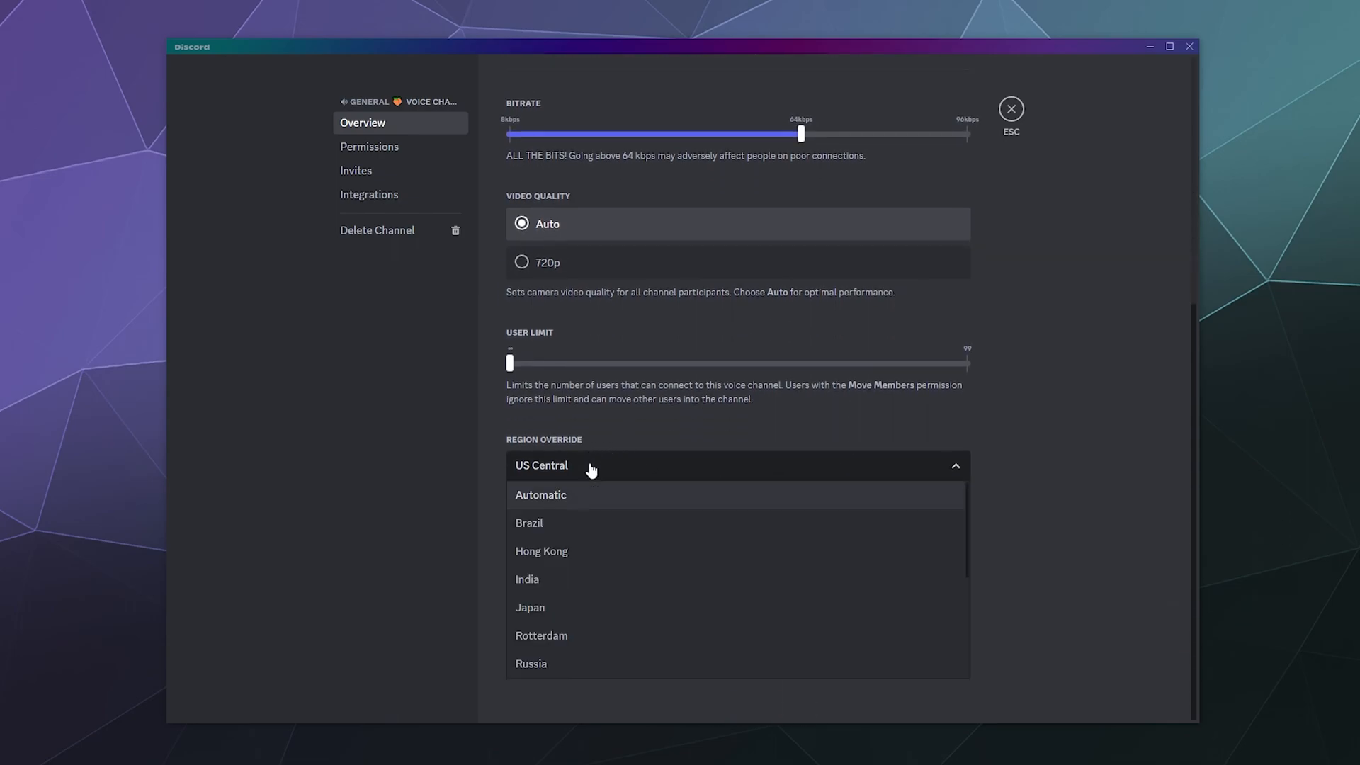
{"action": "left_click", "coordinate": [539, 494]}
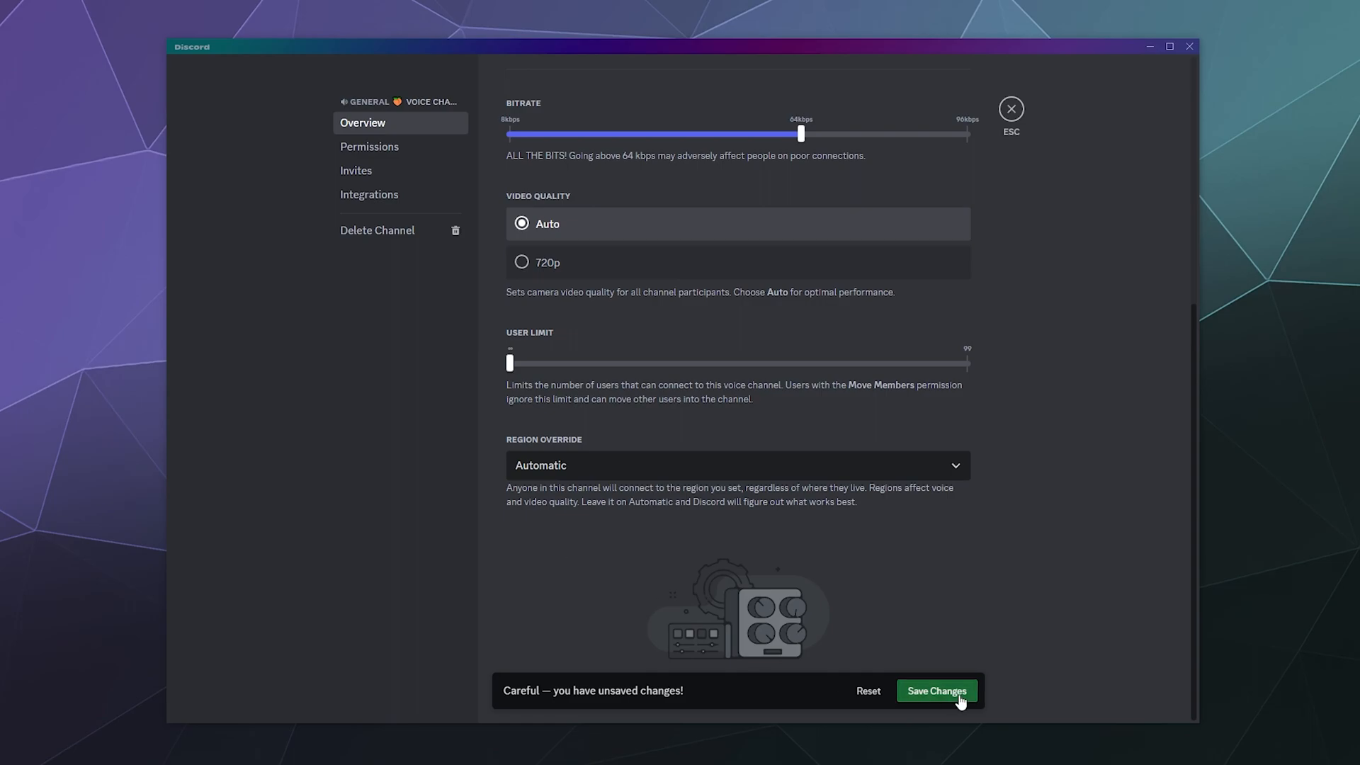
{"action": "left_click", "coordinate": [935, 689]}
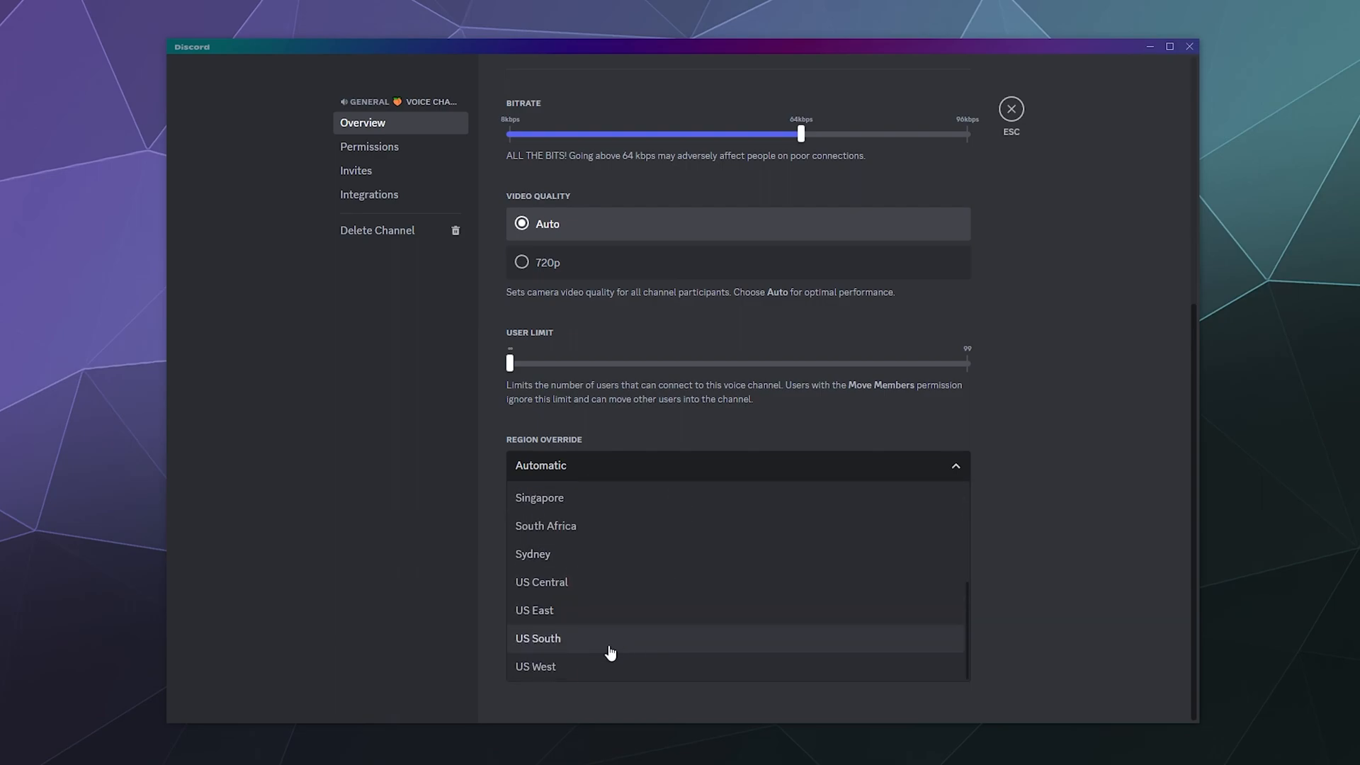
{"action": "mouse_move", "coordinate": [589, 571]}
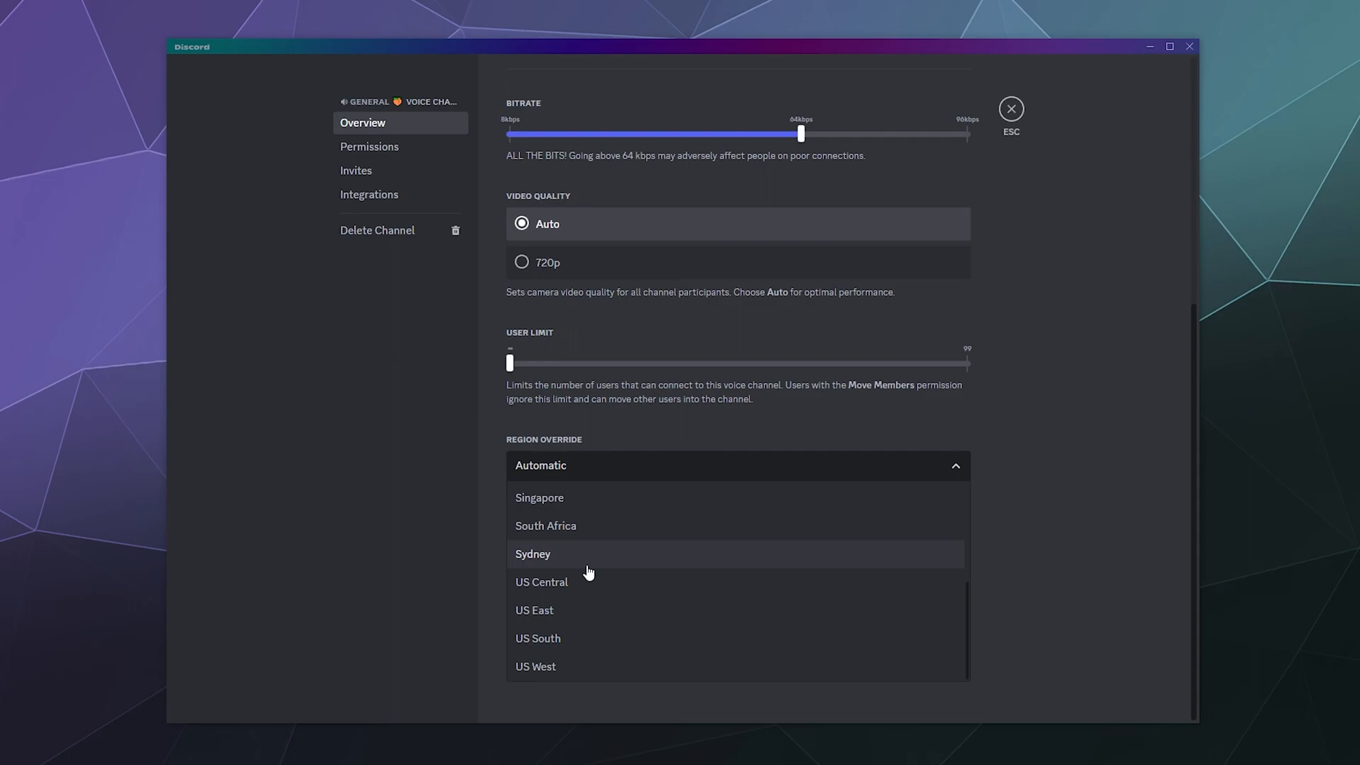
{"action": "mouse_move", "coordinate": [588, 593]}
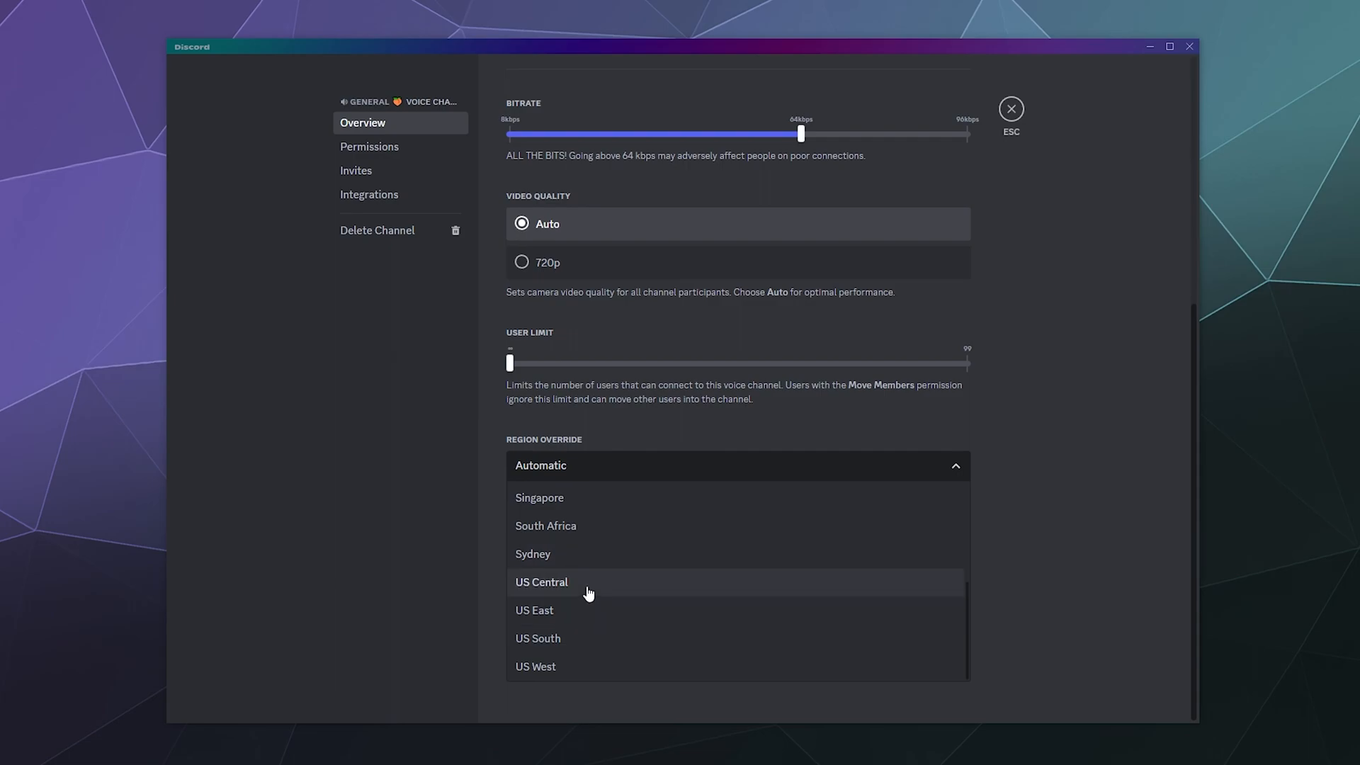
Step: Choose US Central as the General voice channel's Region Override
{"action": "left_click", "coordinate": [541, 582]}
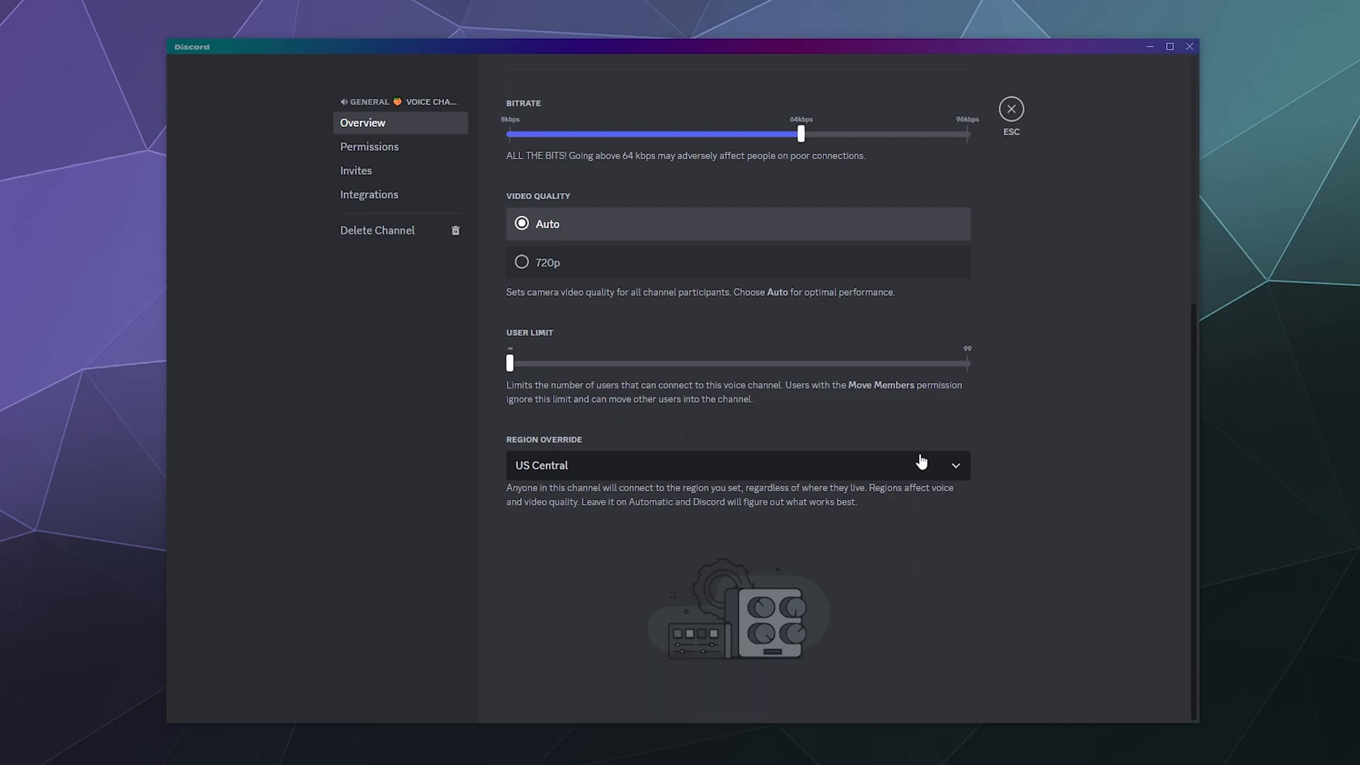
{"action": "mouse_move", "coordinate": [1068, 424]}
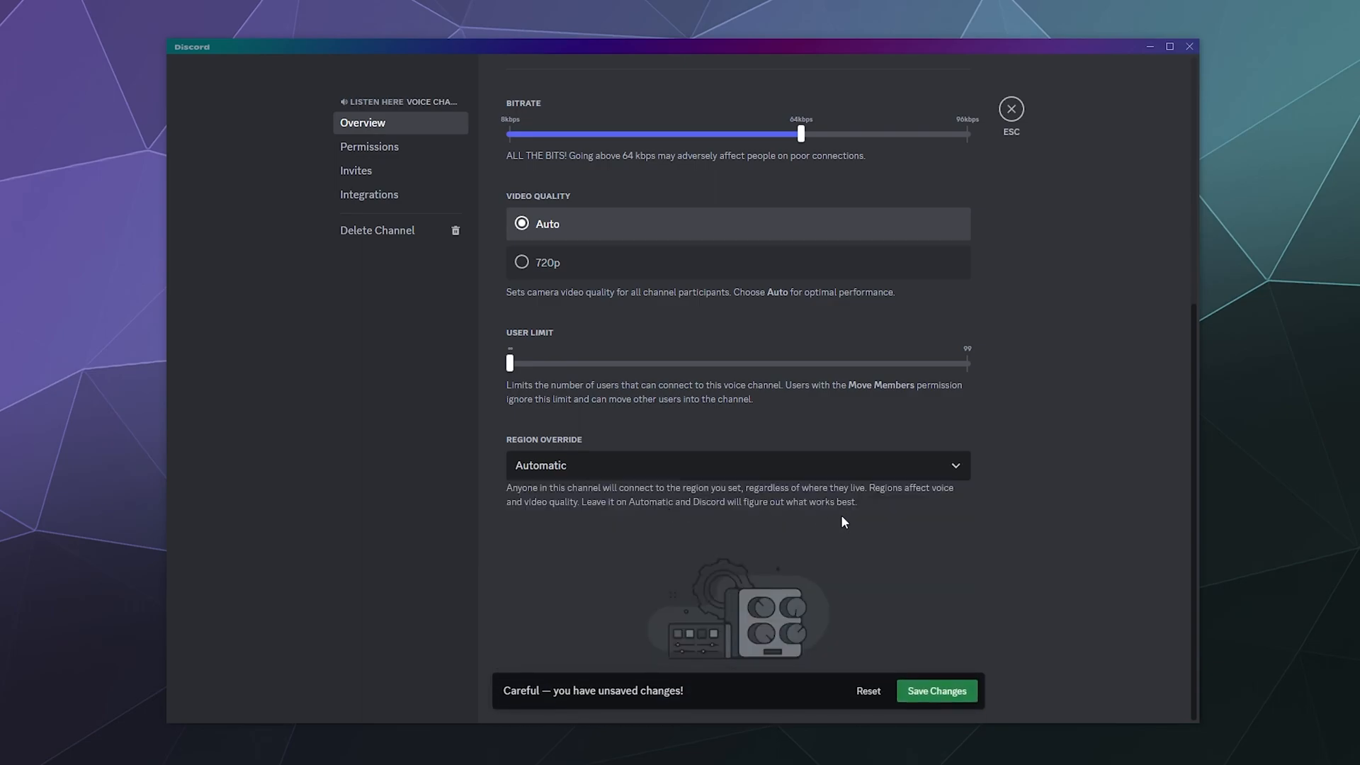
Step: Save Japan as Listen Here's Region Override and return to the server's general chat
{"action": "left_click", "coordinate": [736, 464]}
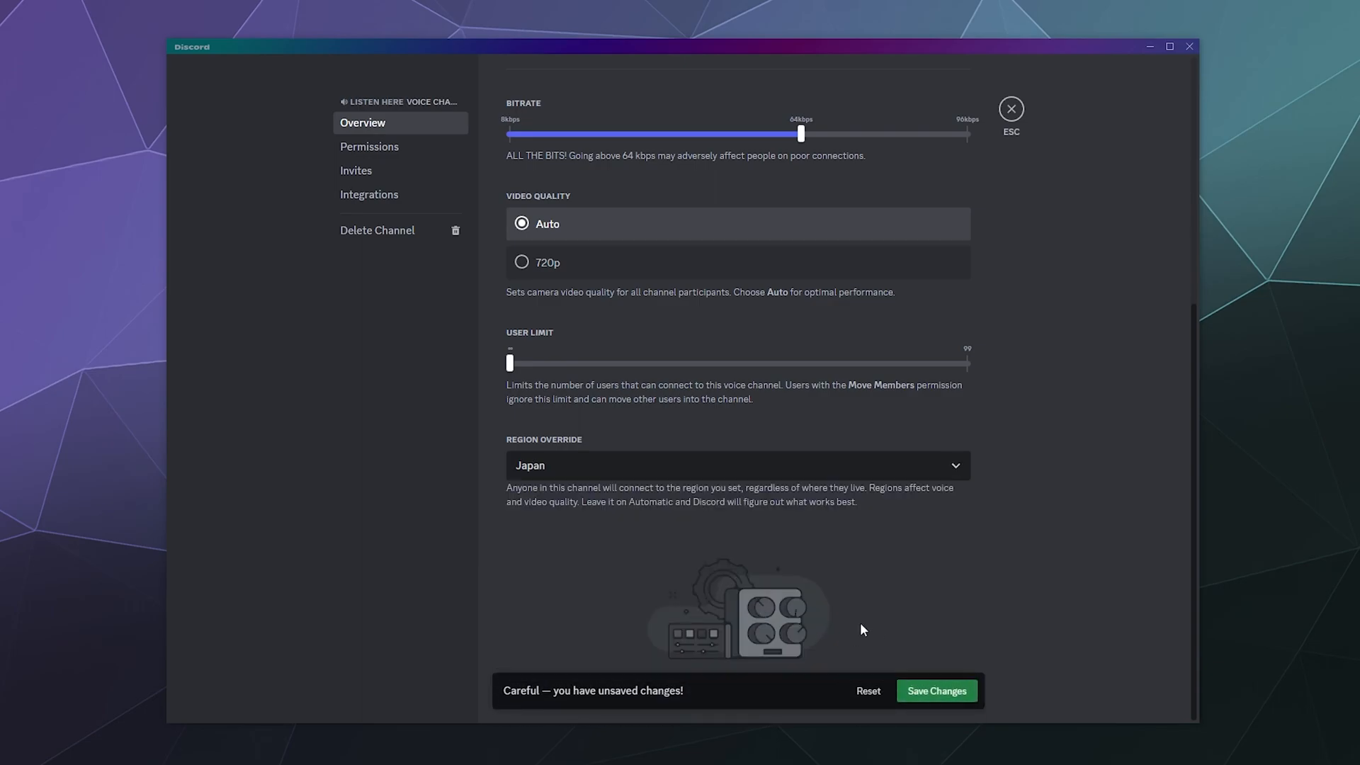
{"action": "left_click", "coordinate": [937, 690]}
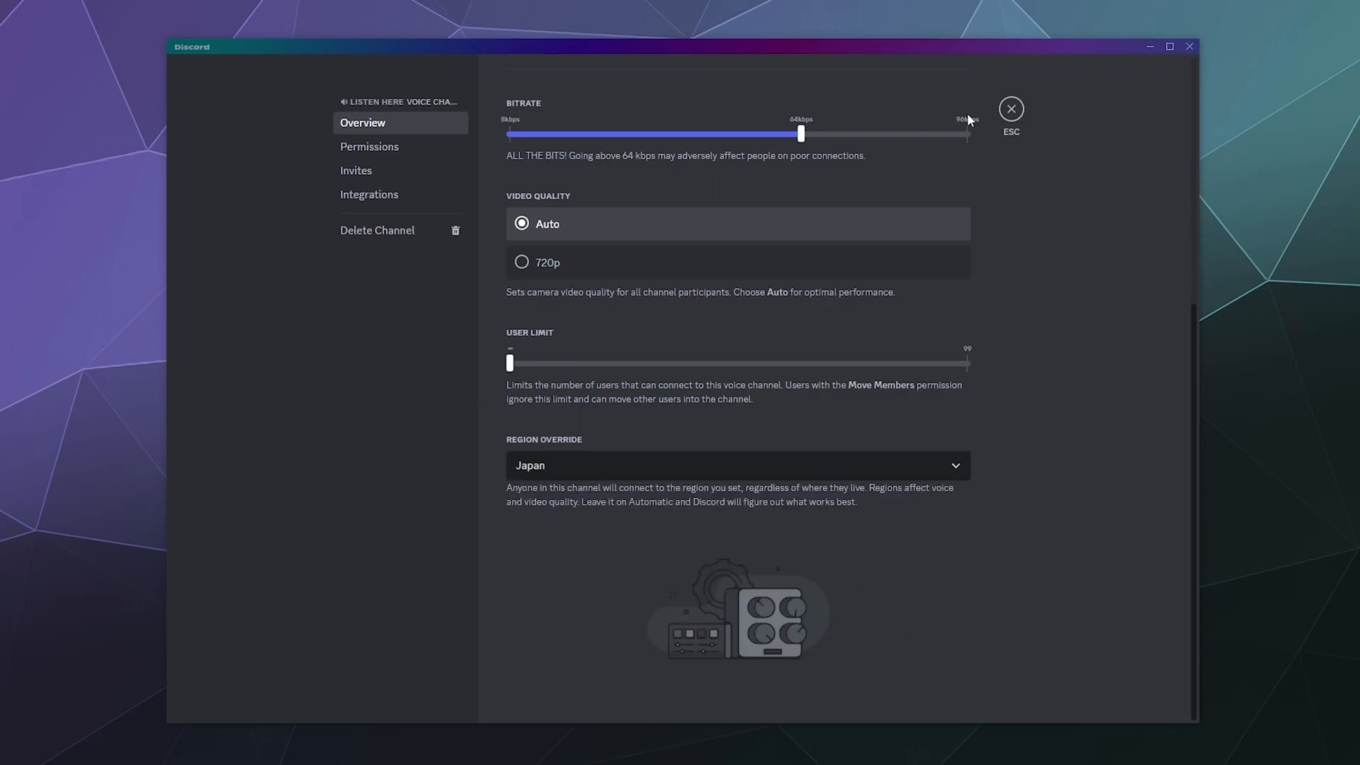
{"action": "left_click", "coordinate": [1010, 109]}
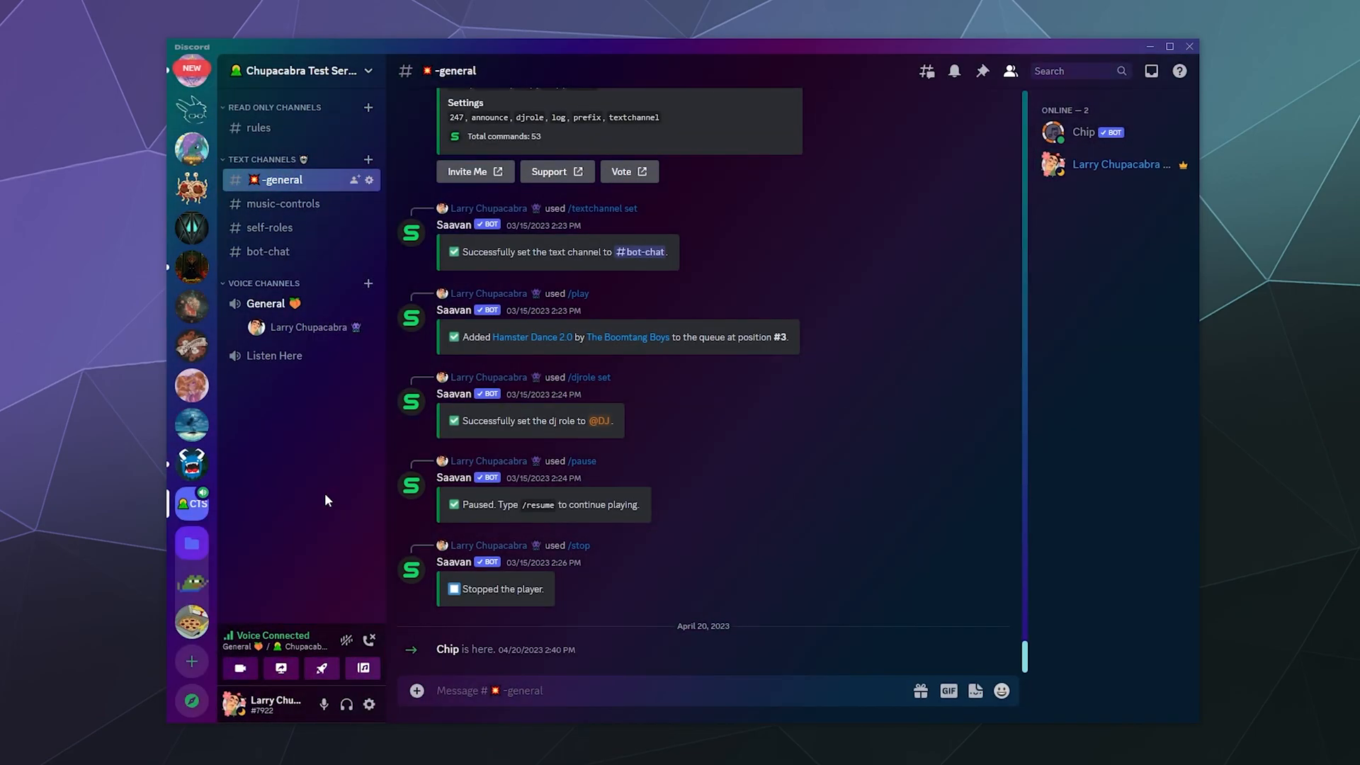